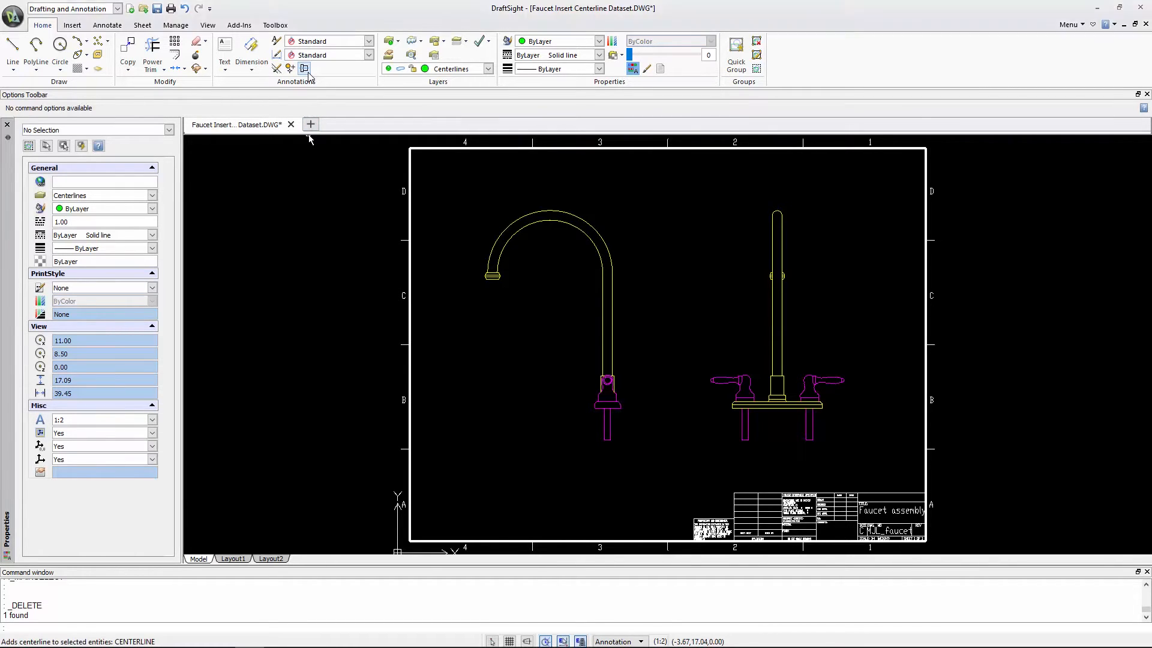
Step: Start the Centerline tool and pick the first edge of the curved spout
click(289, 68)
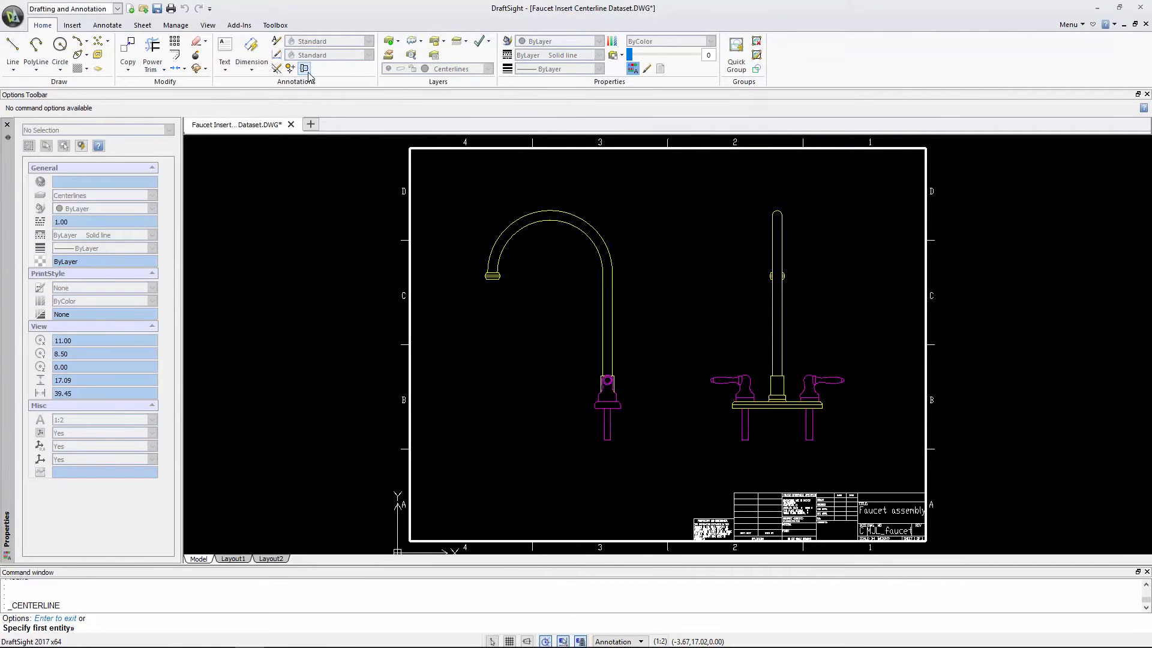
mouse_move(331, 87)
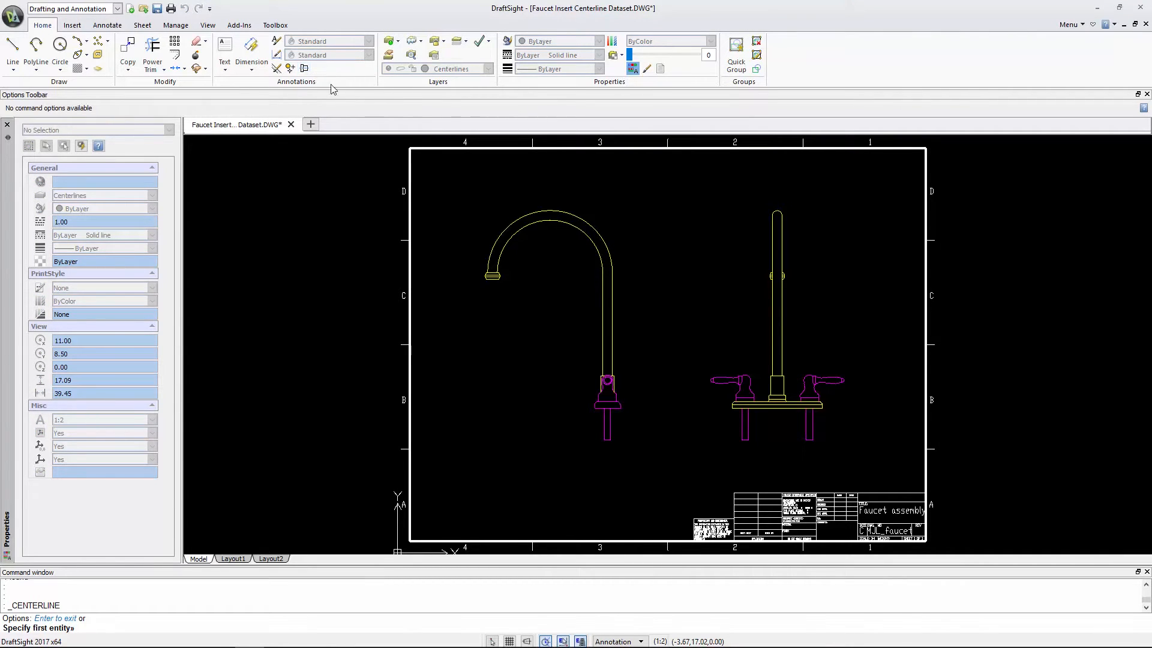
click(499, 235)
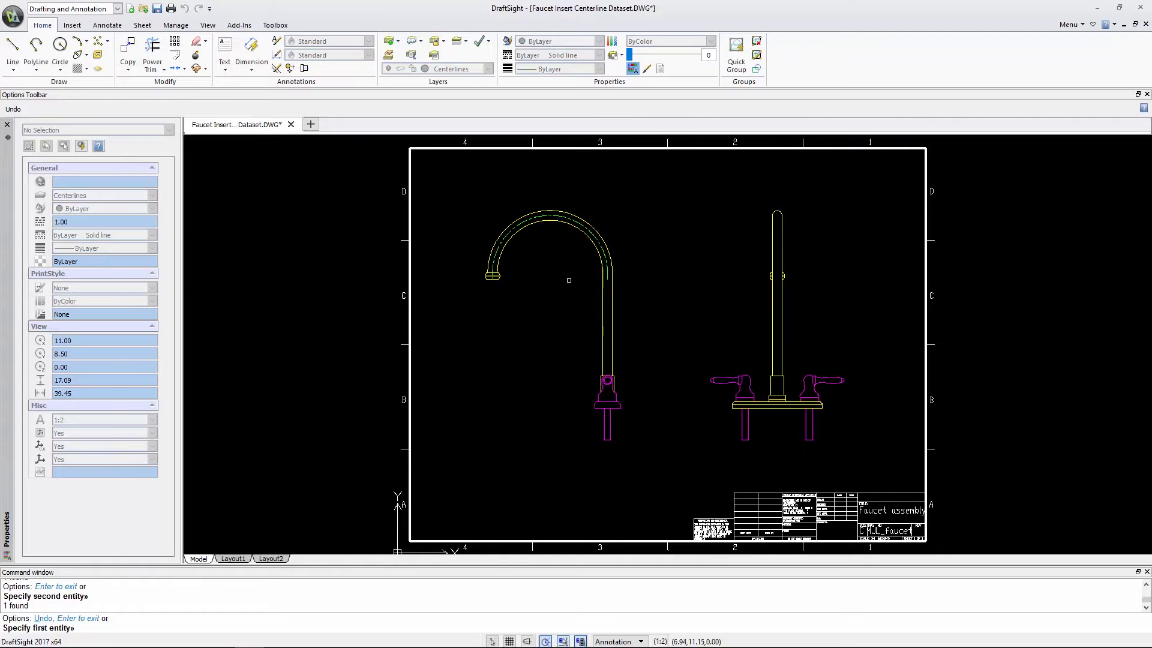
Step: Pick both edges of the right-hand vertical stem to place its centerline
click(610, 312)
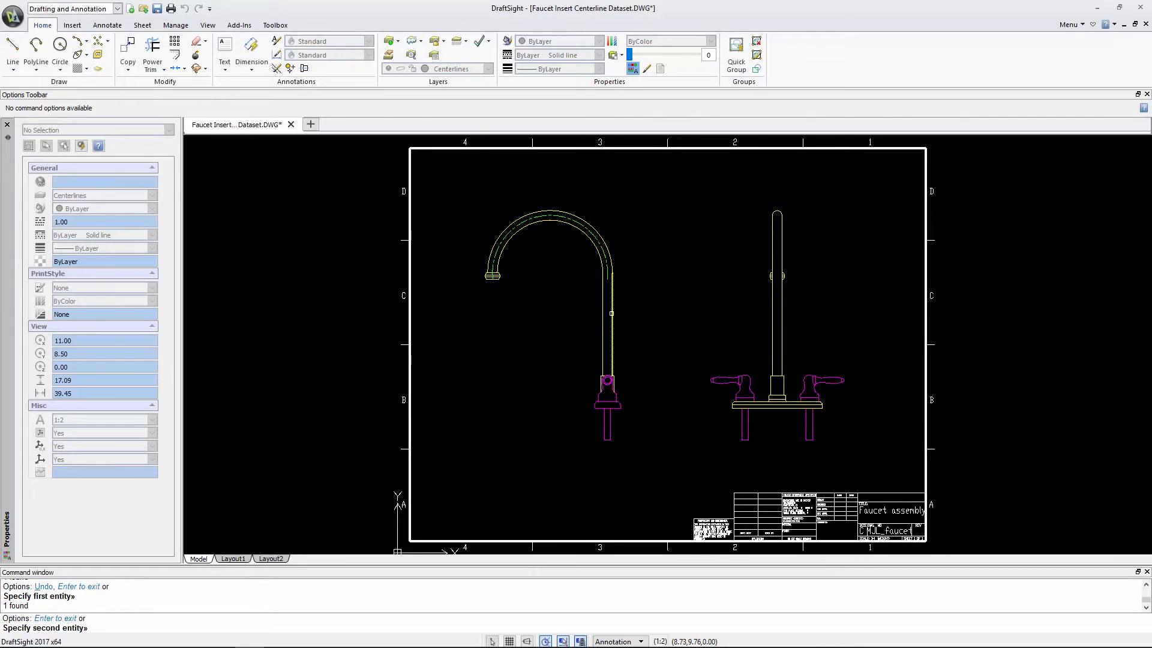
click(606, 323)
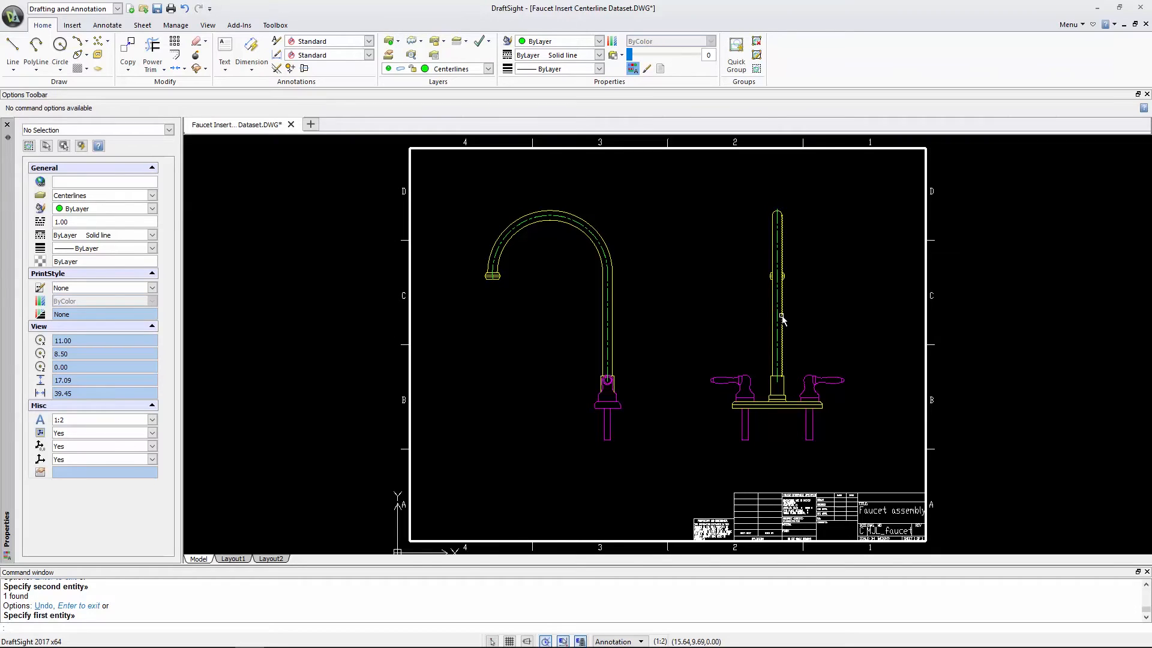
mouse_move(471, 162)
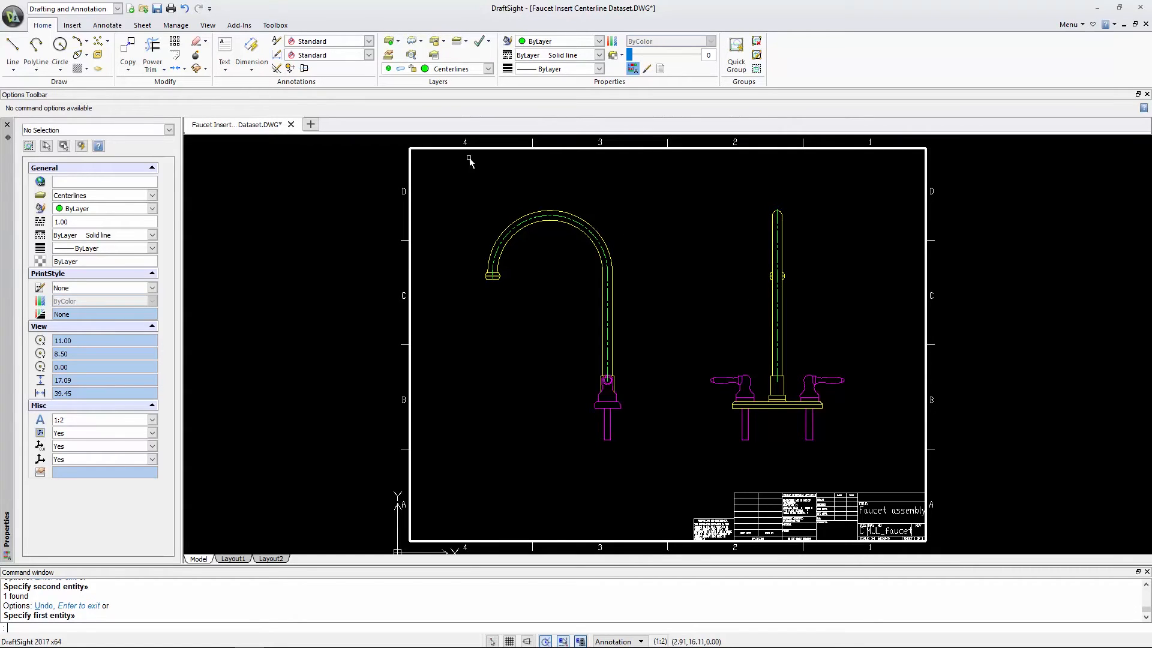
click(175, 24)
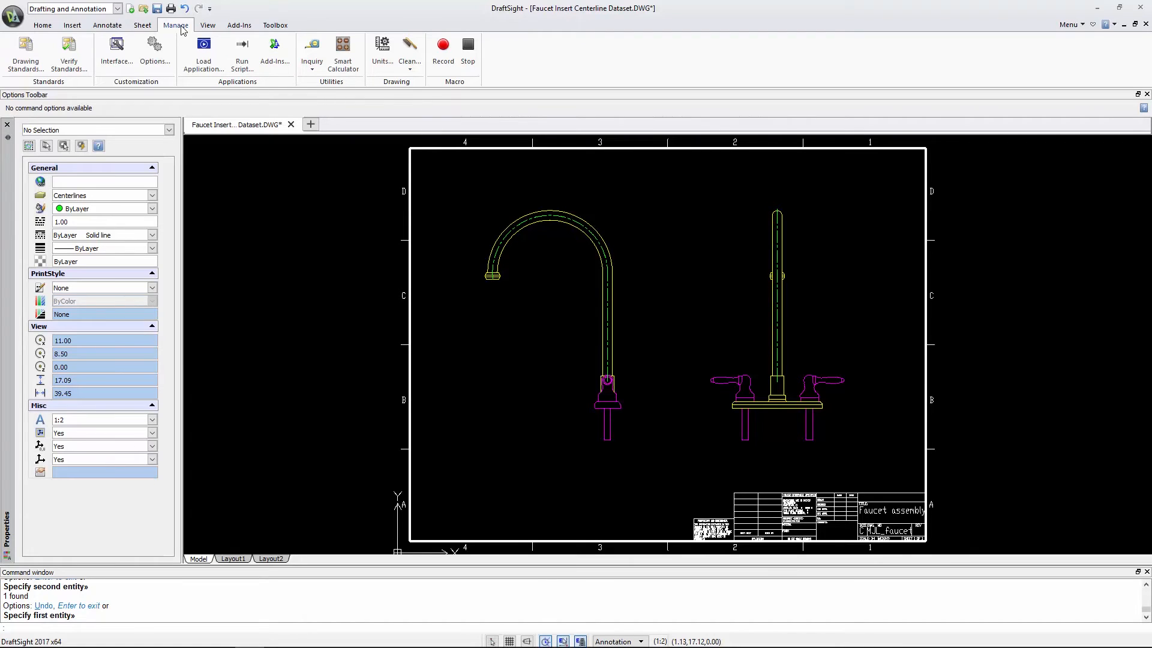
Step: Show Drawing Settings in Options with Centerline Settings expanded (extension 0.25)
click(154, 48)
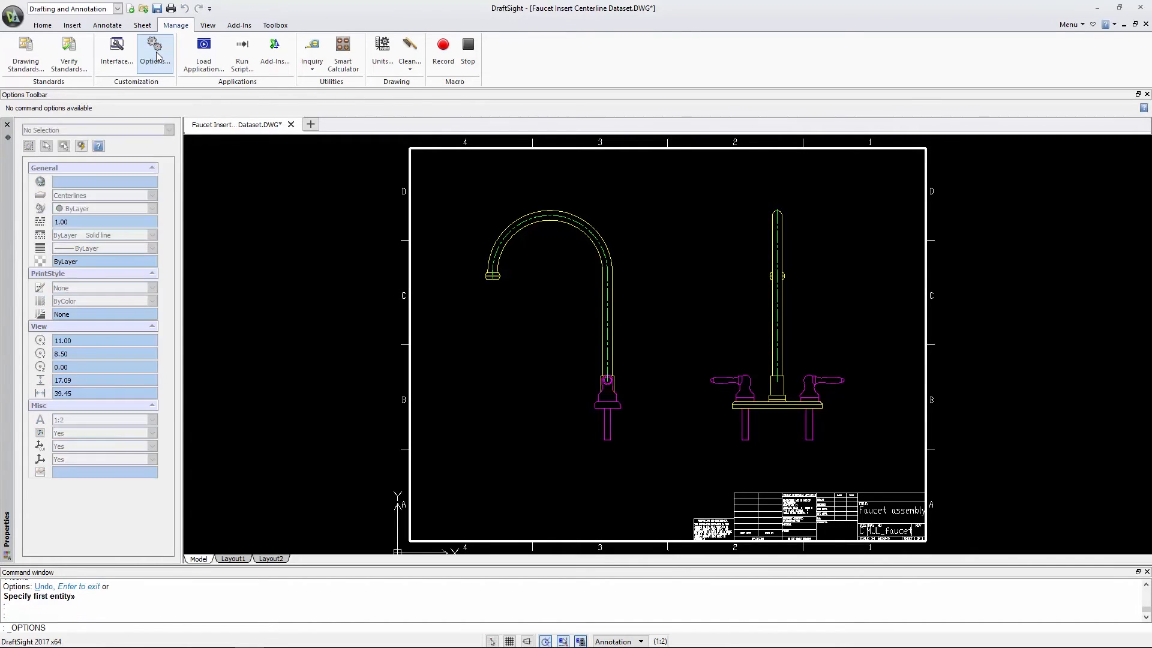
click(155, 48)
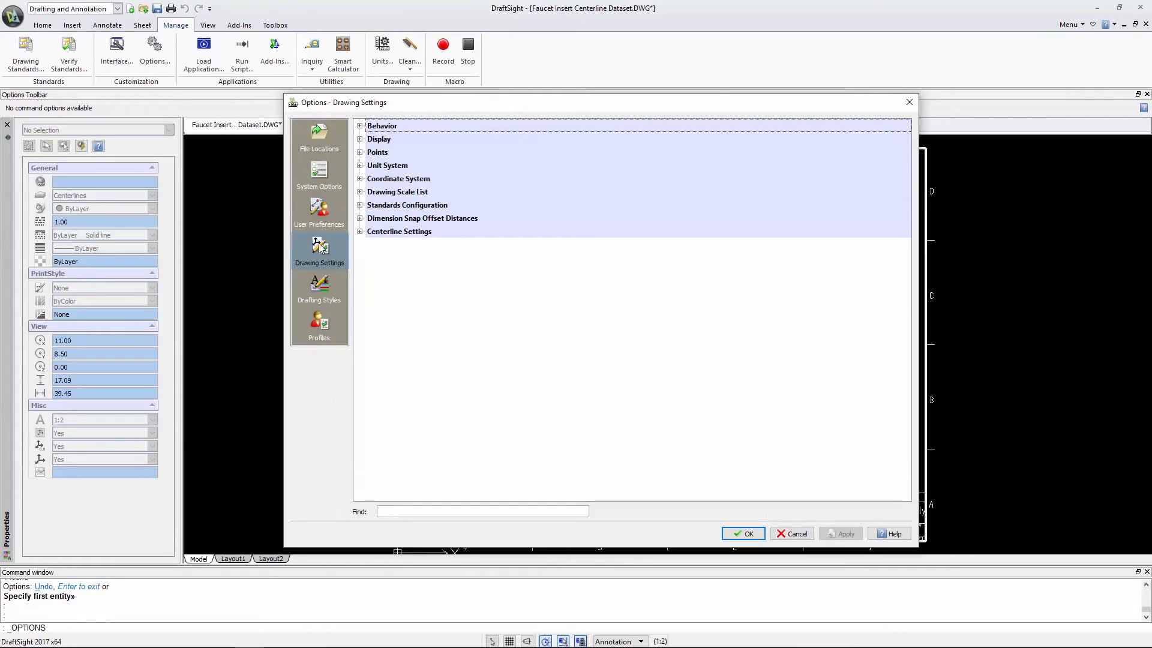
mouse_move(339, 249)
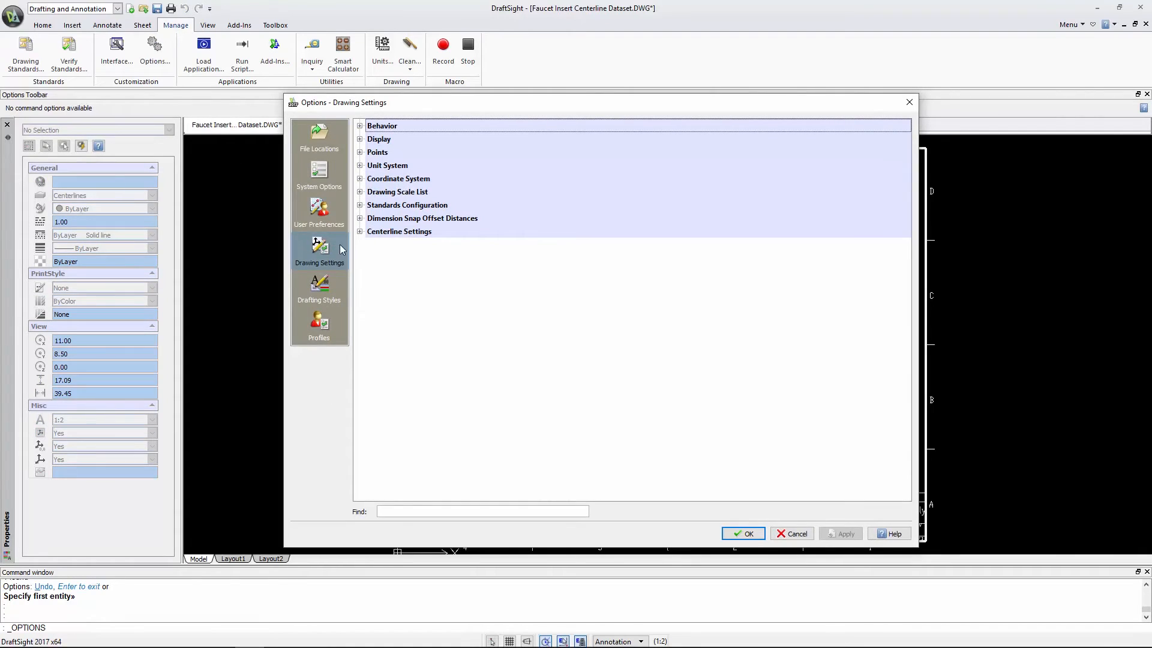
click(360, 232)
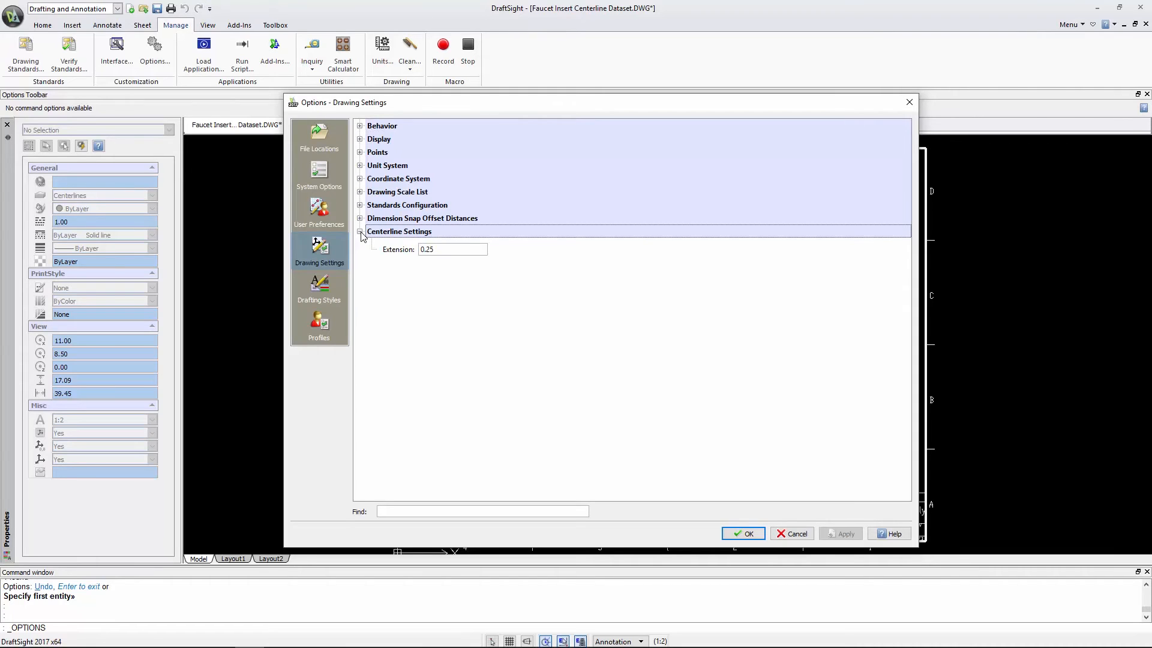
Step: Keep the centerline extension at 0.25 and accept the options
click(452, 250)
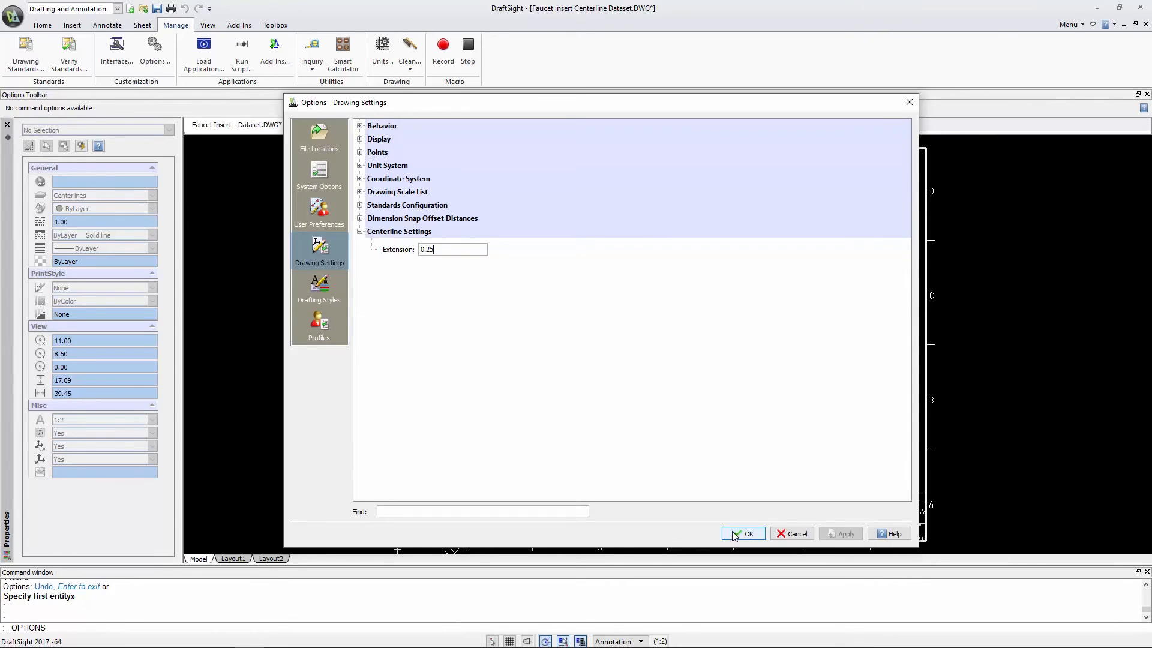
click(742, 533)
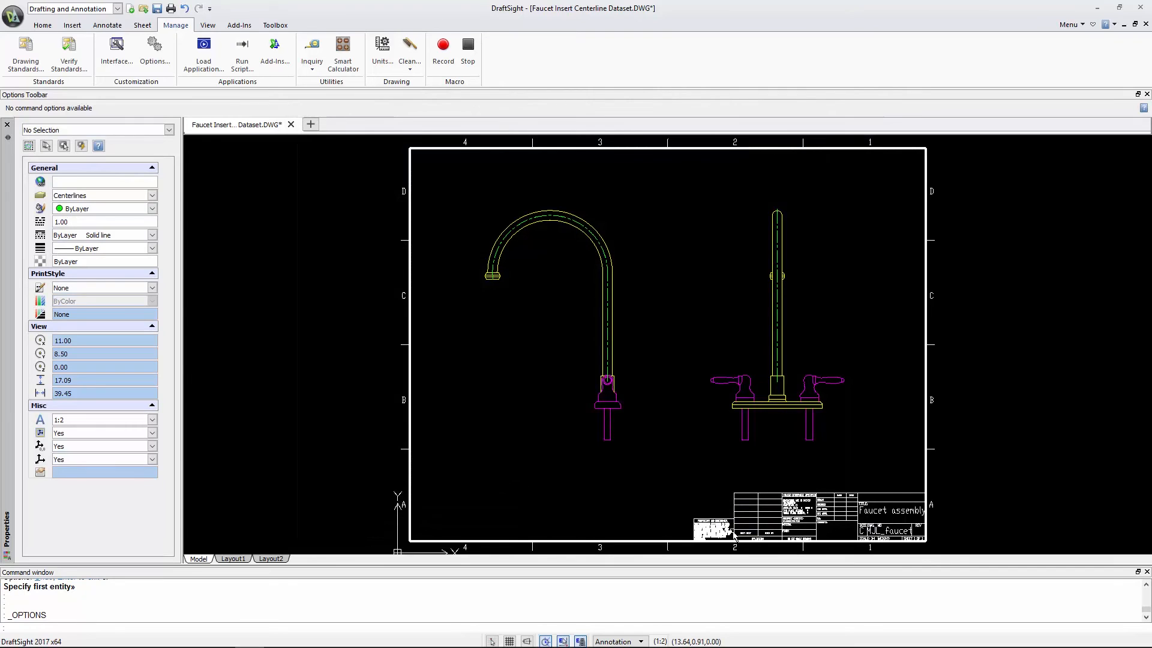